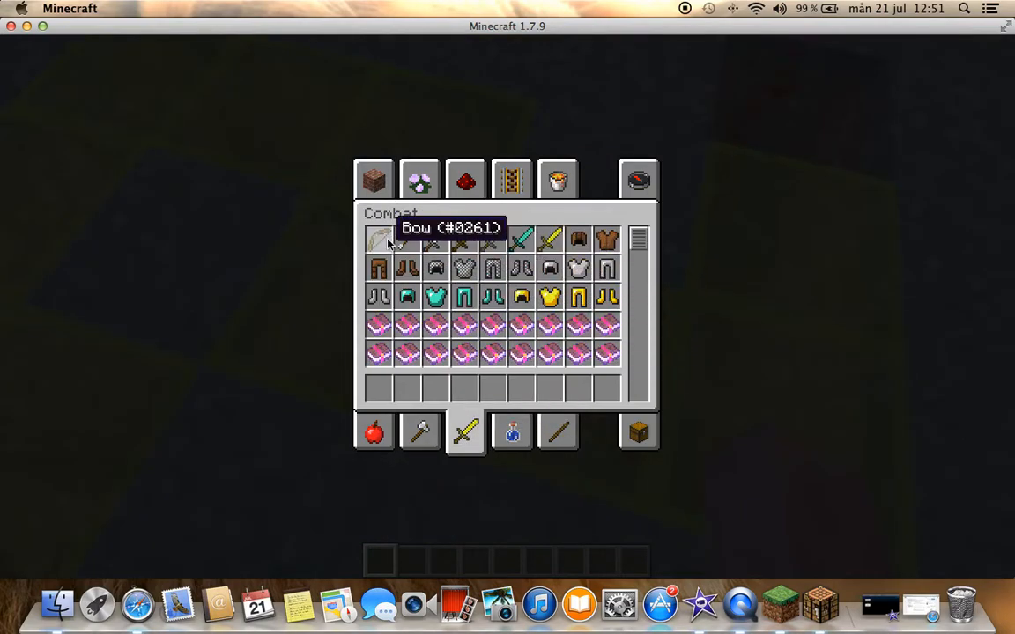
Leave the item catalogue, check the chest, and place a Redstone Lamp at the dust trail's end.
{"action": "key", "text": "Escape"}
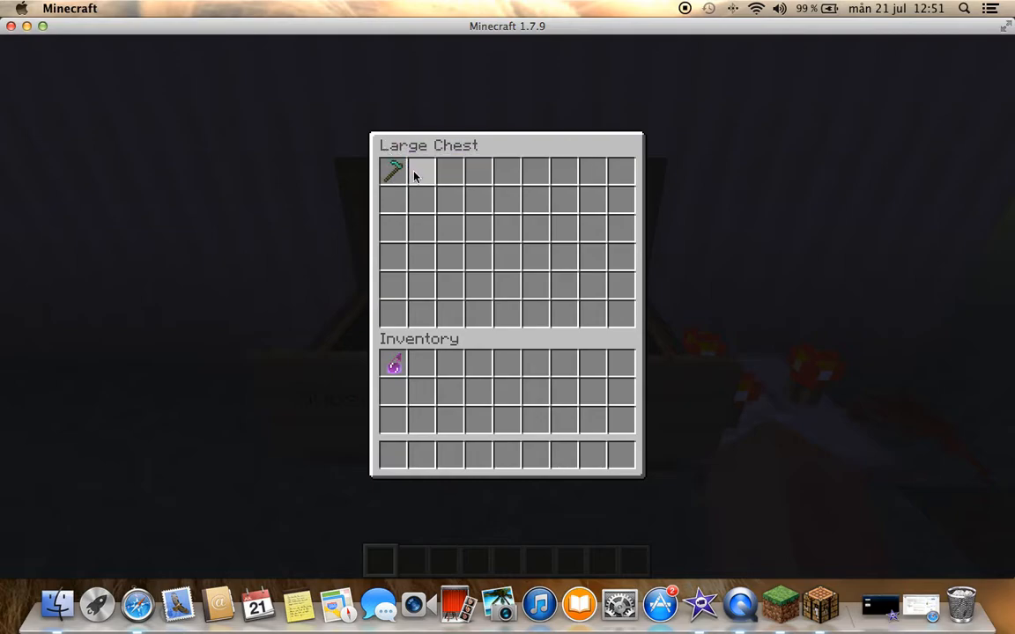
{"action": "key", "text": "Escape"}
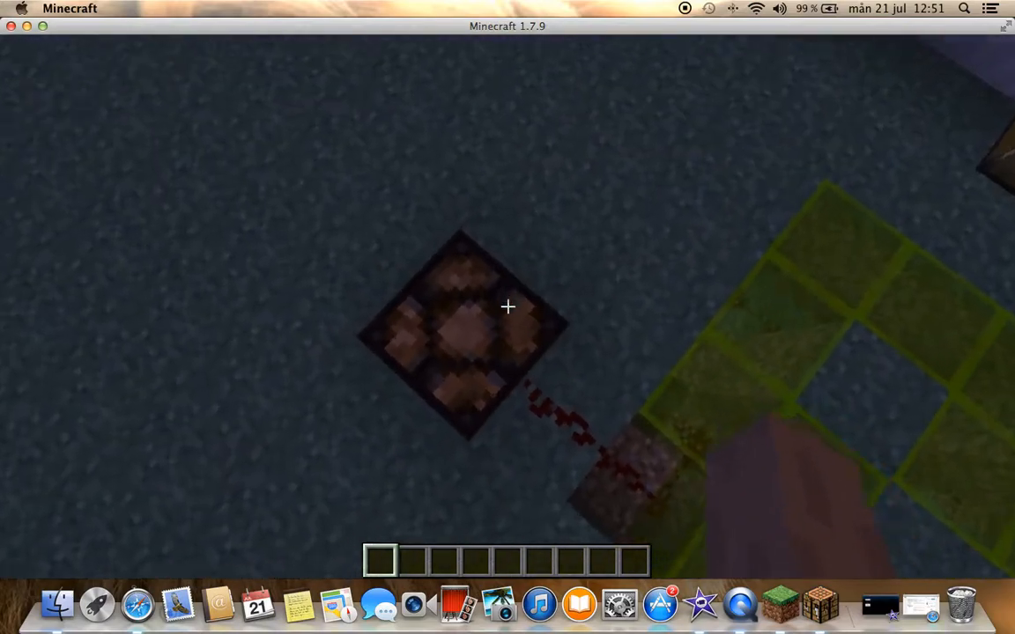
Fetch a dispenser, lever and repeater from the Redstone tab and set them beside the lamp.
{"action": "key", "text": "e"}
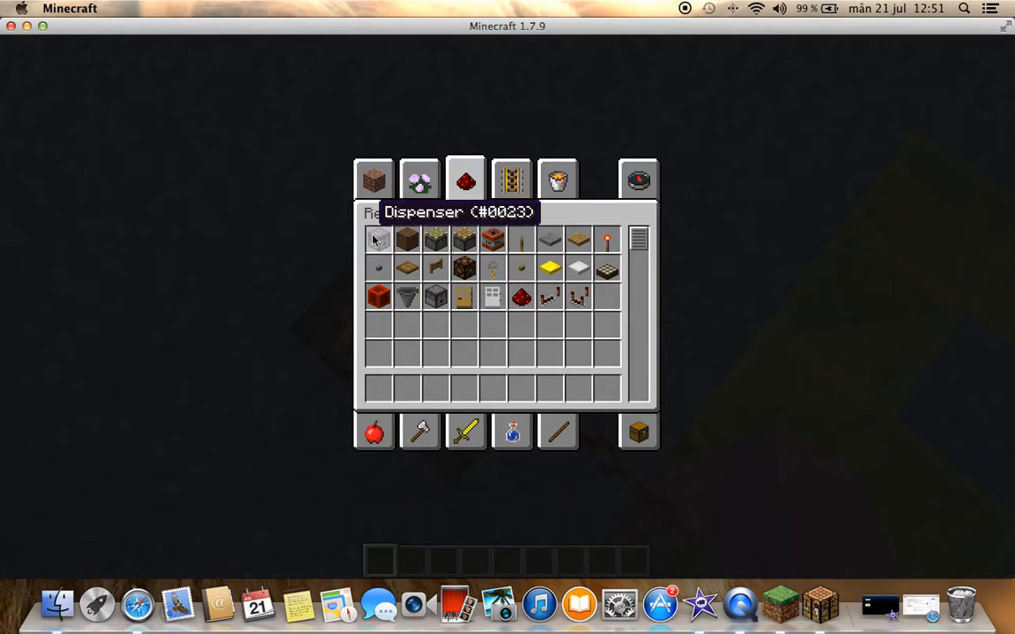
{"action": "key", "text": "Escape"}
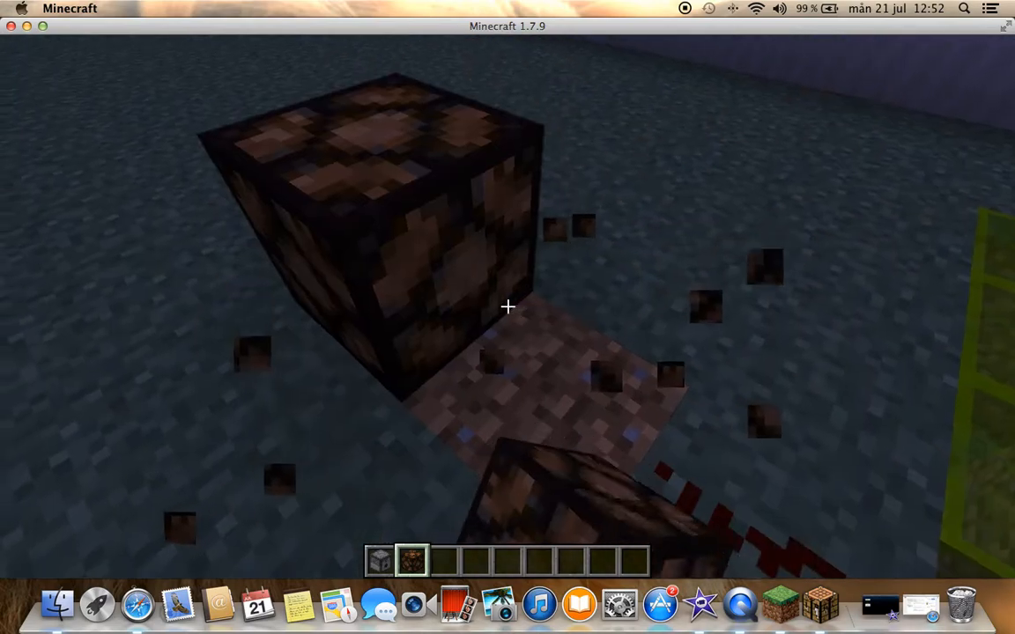
{"action": "key", "text": "e"}
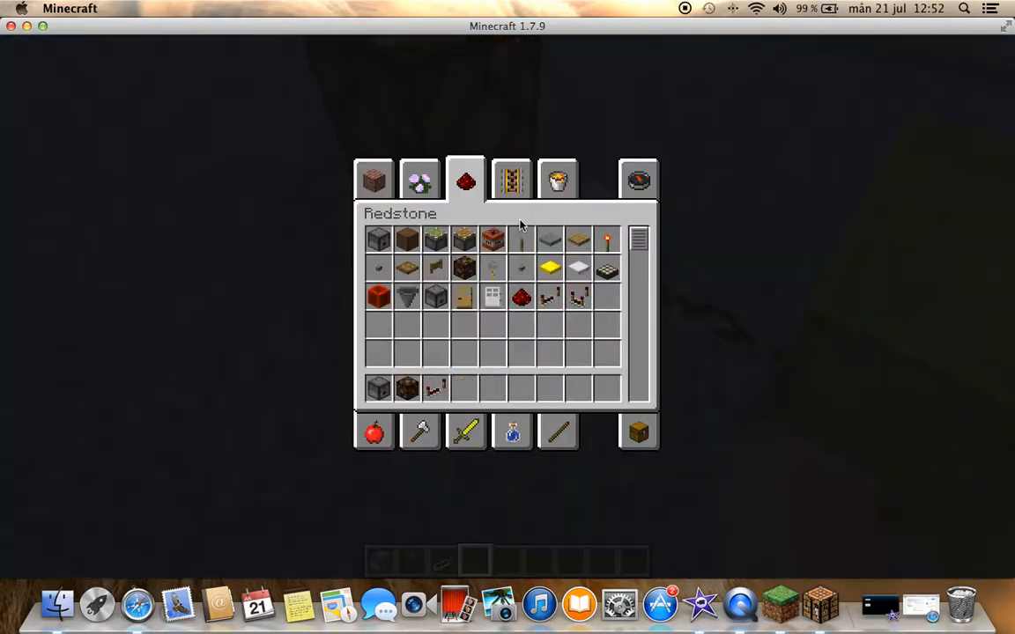
{"action": "mouse_move", "coordinate": [524, 240]}
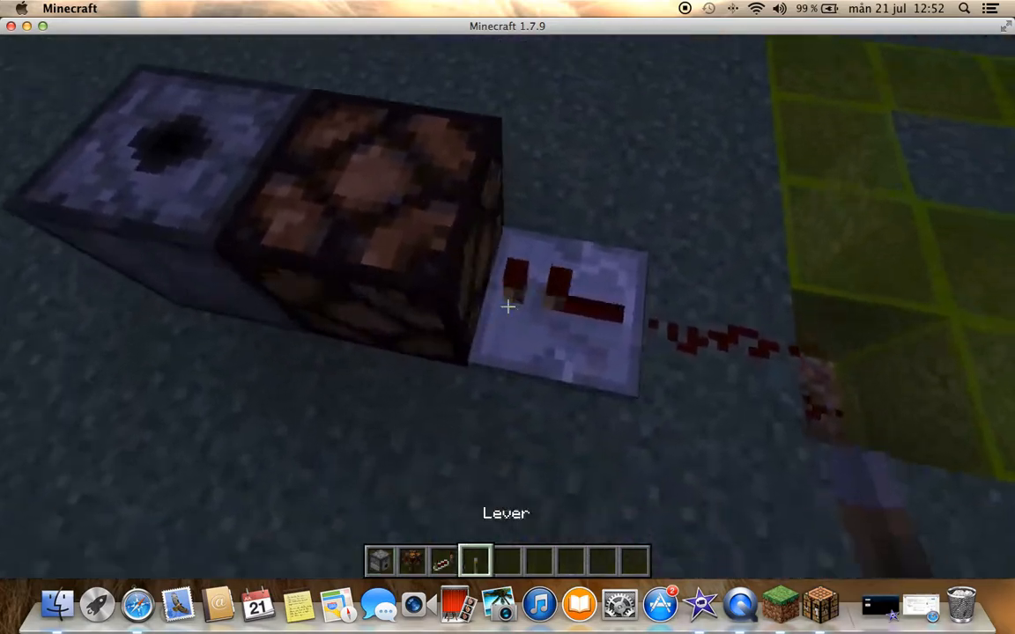
{"action": "key", "text": "e"}
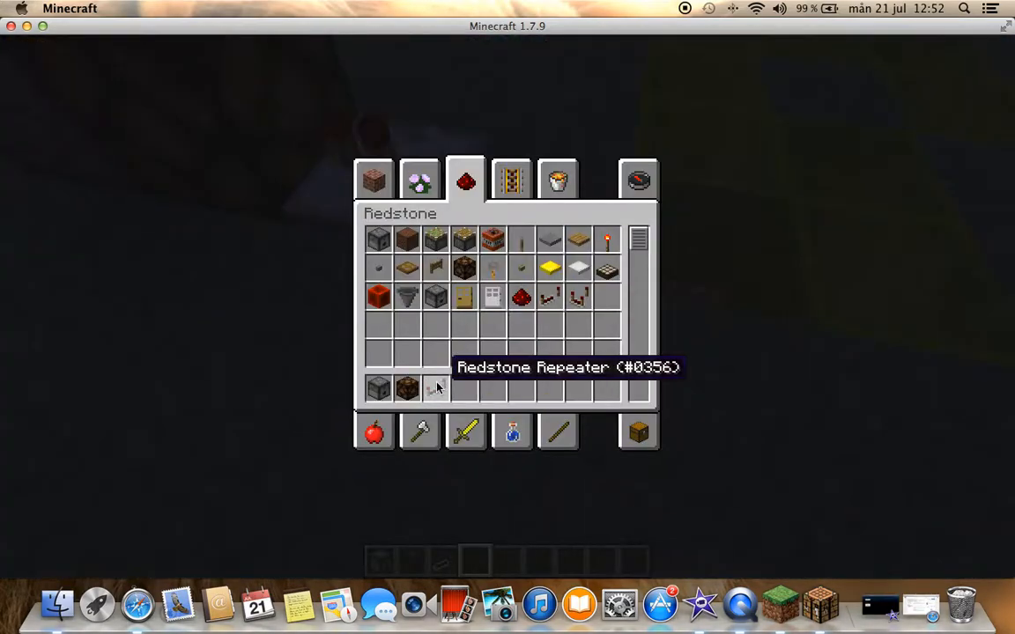
{"action": "left_click", "coordinate": [416, 180]}
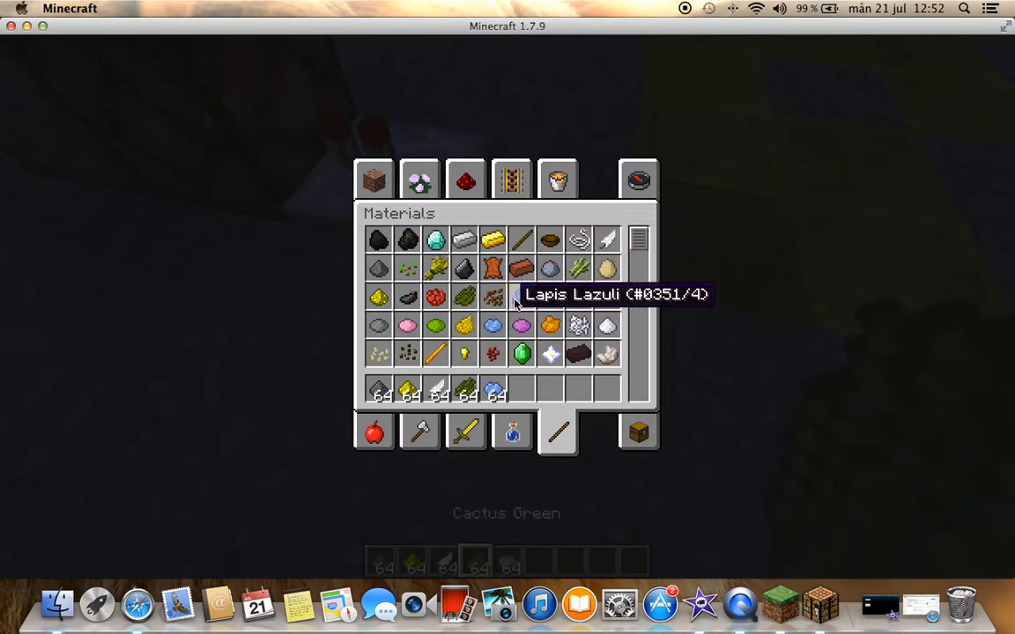
Gather paper and gunpowder and arrange them in the crafting grid for firework rockets.
{"action": "left_click", "coordinate": [557, 180]}
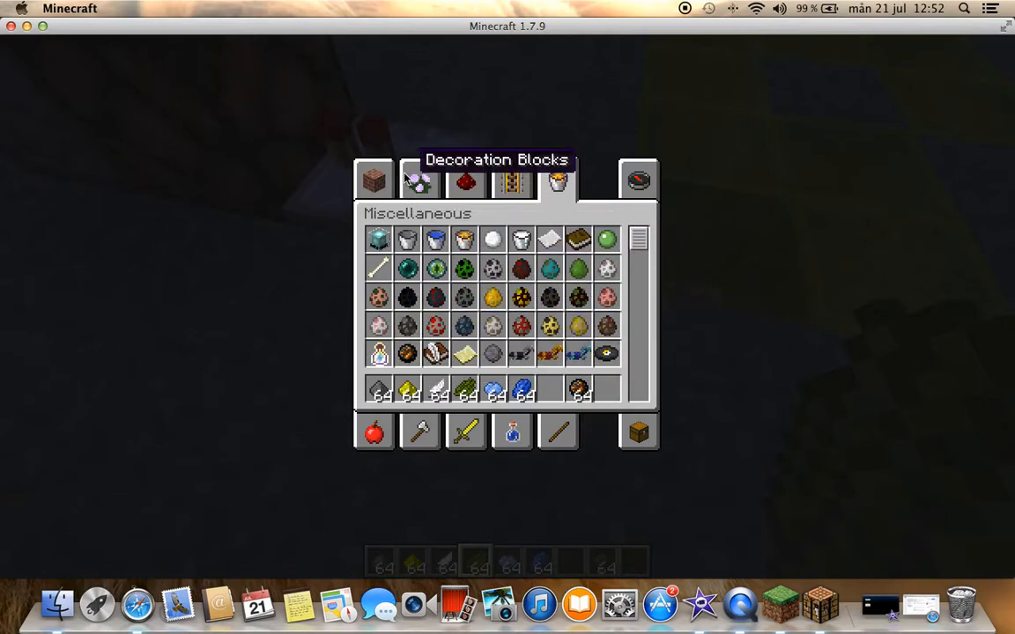
{"action": "left_click", "coordinate": [418, 179]}
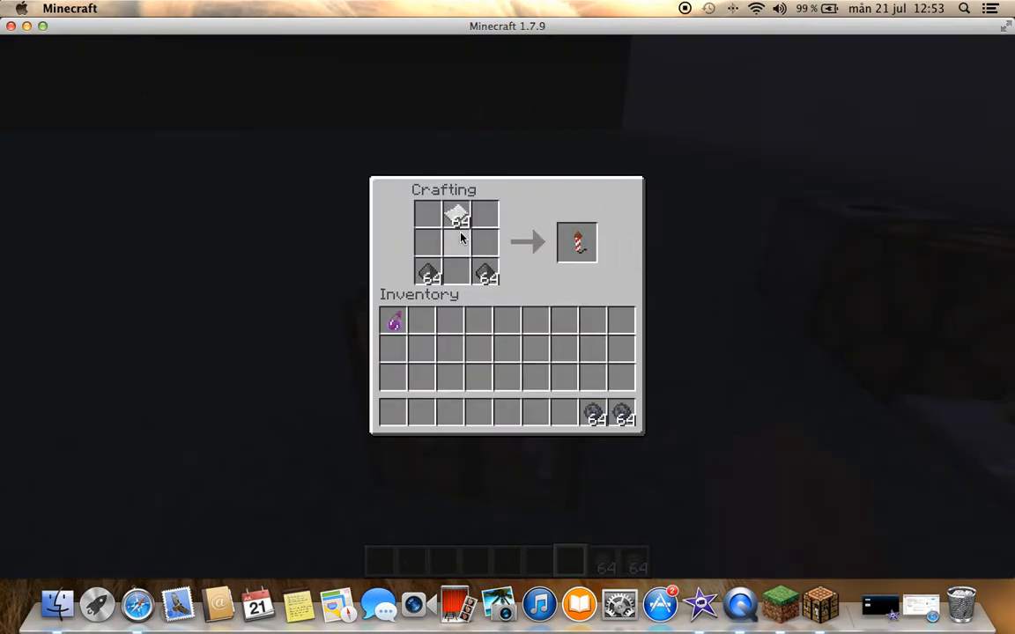
Take the crafted firework rockets and a button, then return to the world.
{"action": "left_click", "coordinate": [579, 242]}
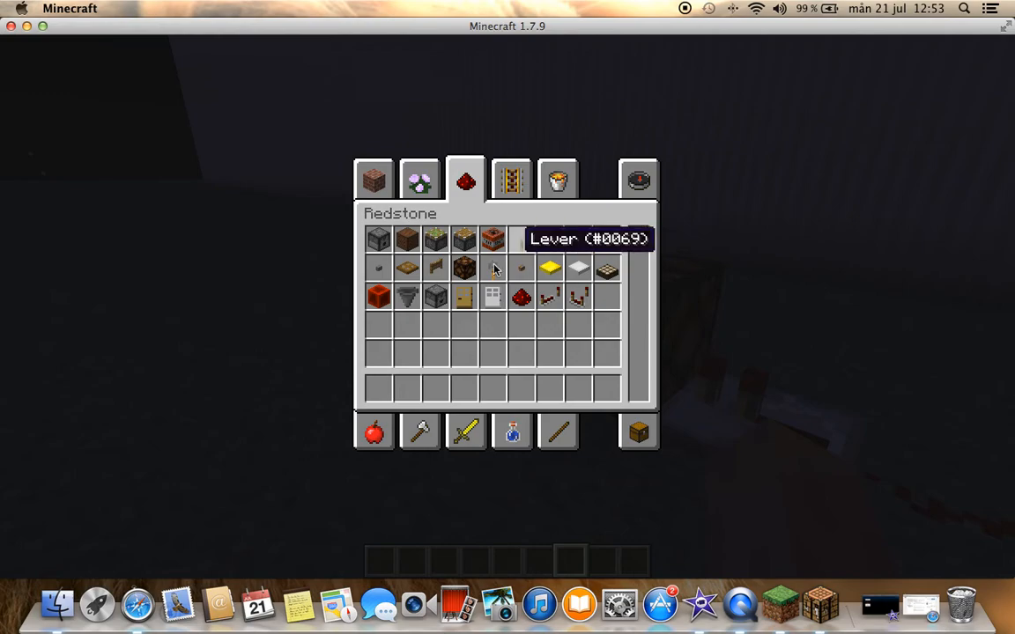
{"action": "key", "text": "escape"}
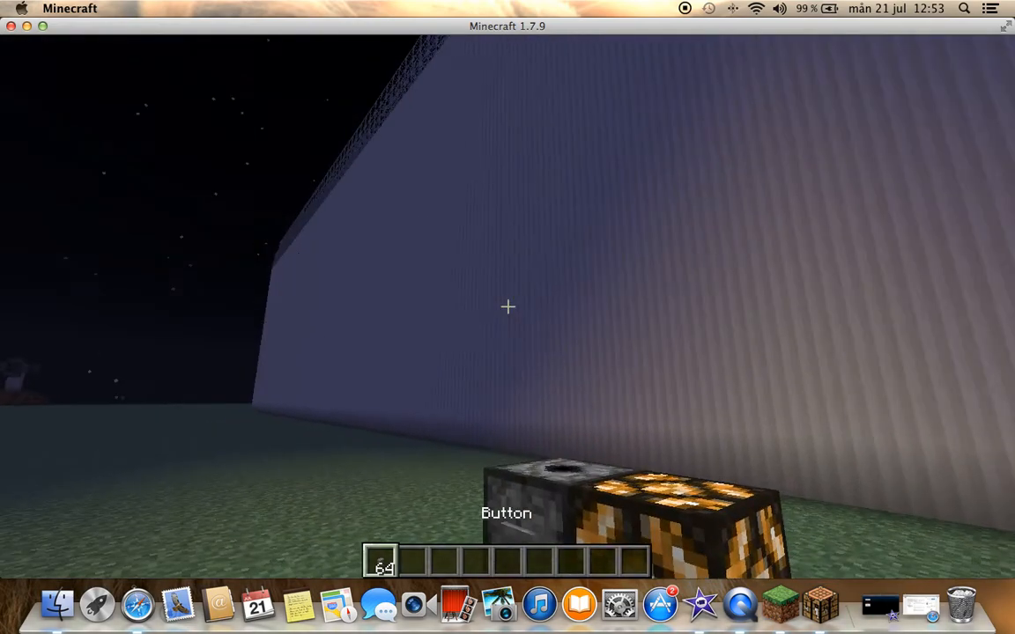